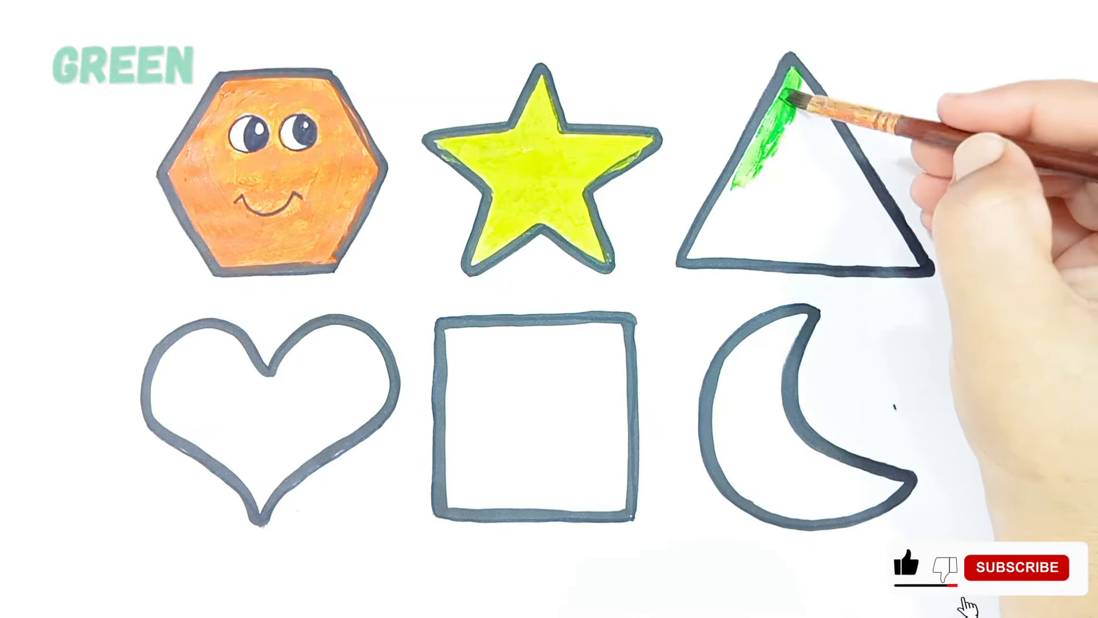
- Paint green along the triangle's inner left edge, leaving the rest white
left_click(1016, 567)
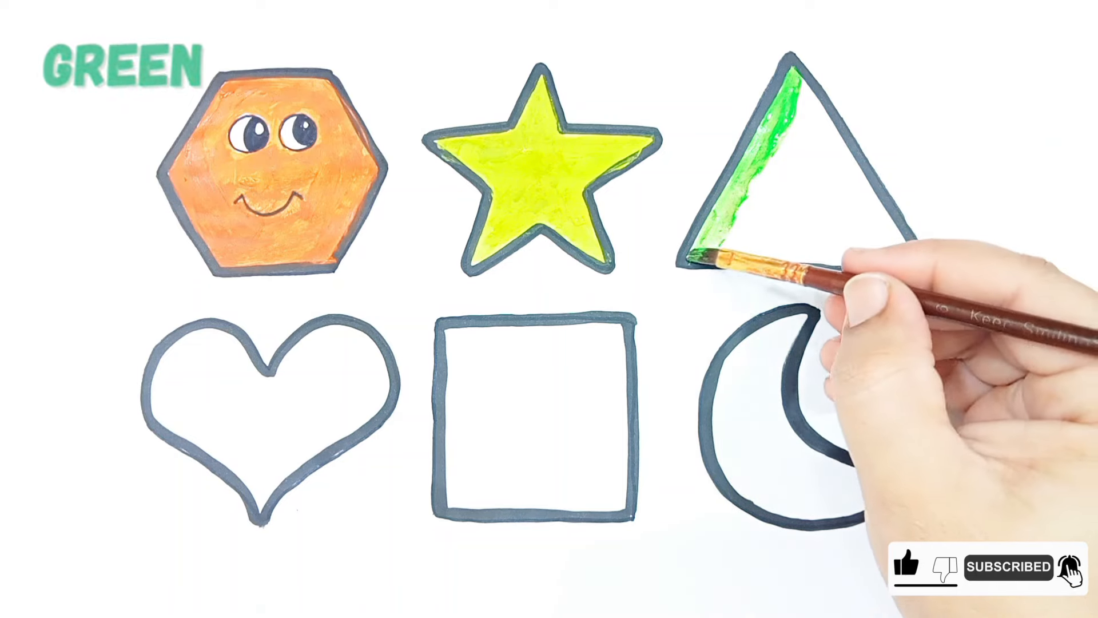